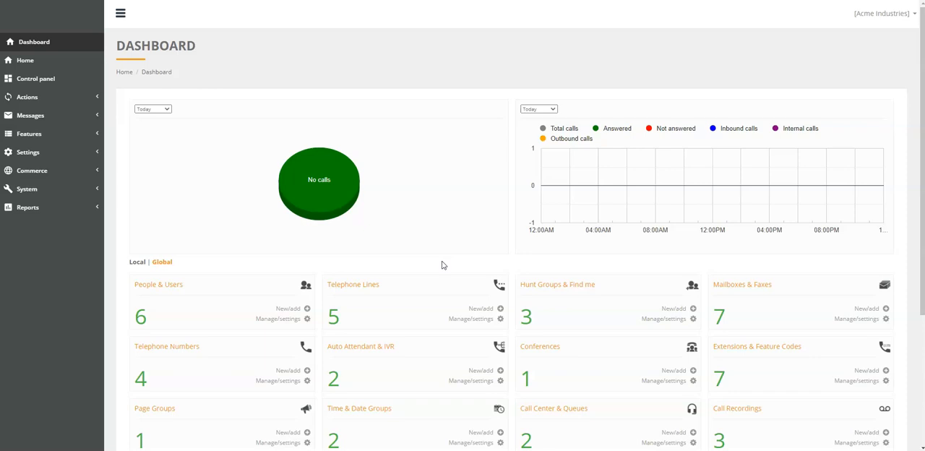
{"action": "mouse_move", "coordinate": [436, 268]}
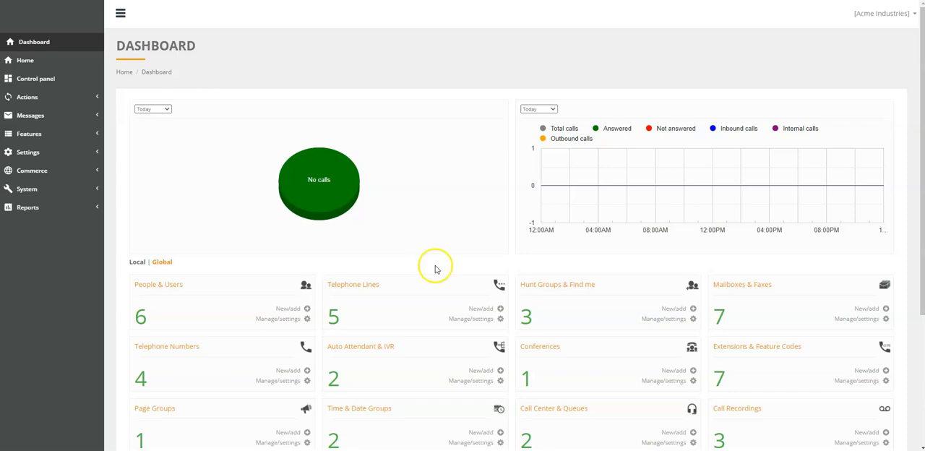
{"action": "mouse_move", "coordinate": [354, 286]}
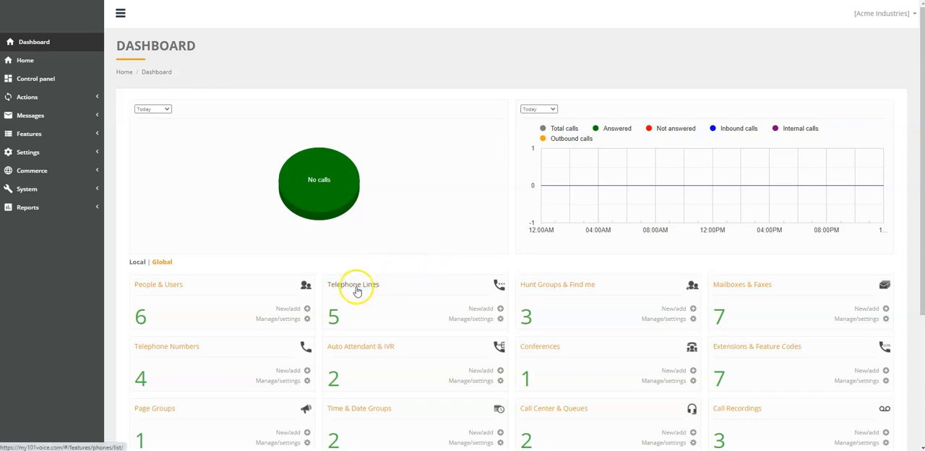
Step: Show the Telephone Lines list with its five lines from the Dashboard tile
{"action": "left_click", "coordinate": [29, 133]}
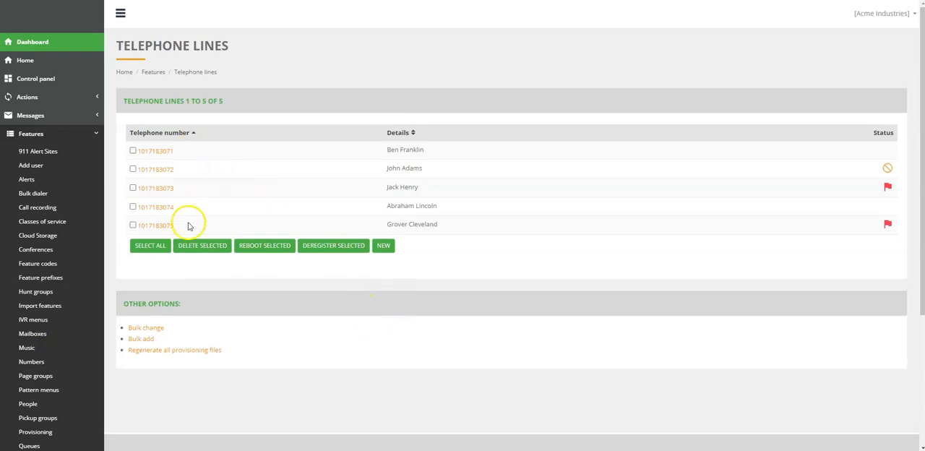
{"action": "mouse_move", "coordinate": [303, 203]}
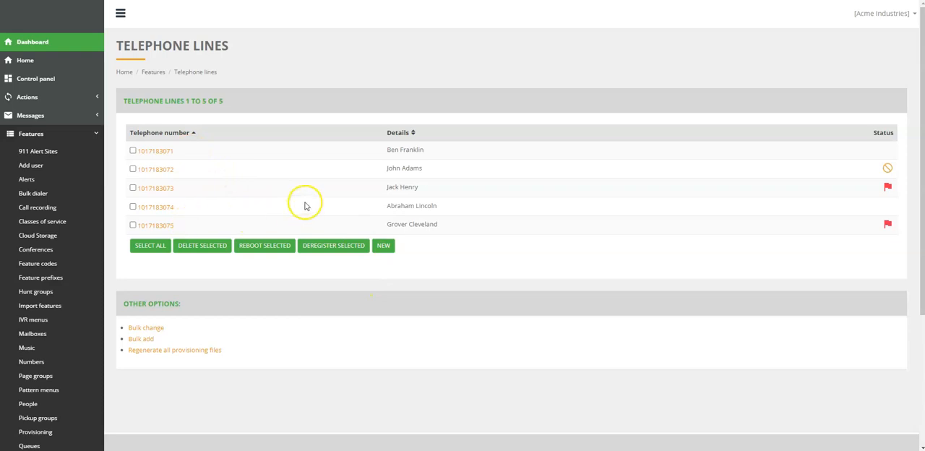
{"action": "mouse_move", "coordinate": [262, 210]}
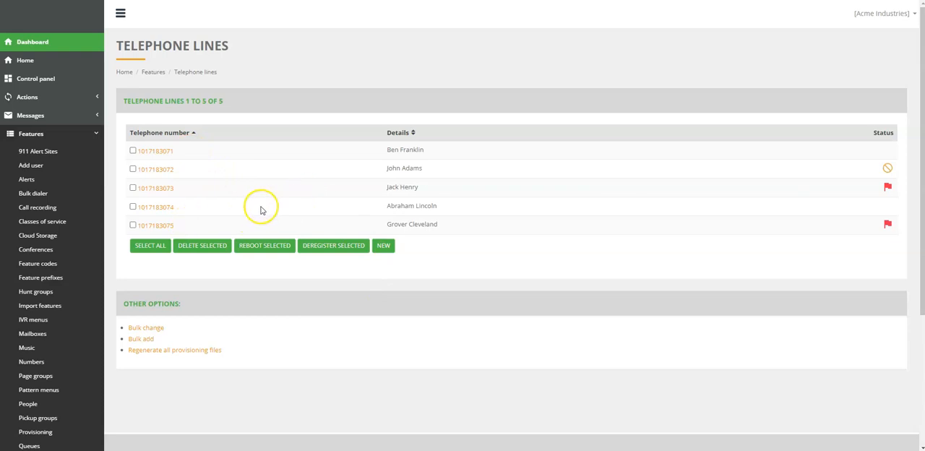
{"action": "mouse_move", "coordinate": [175, 209]}
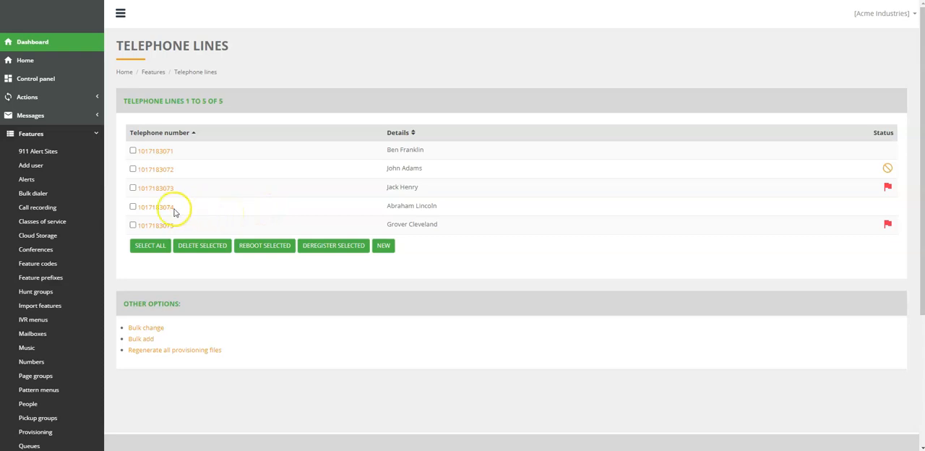
{"action": "left_click", "coordinate": [156, 206]}
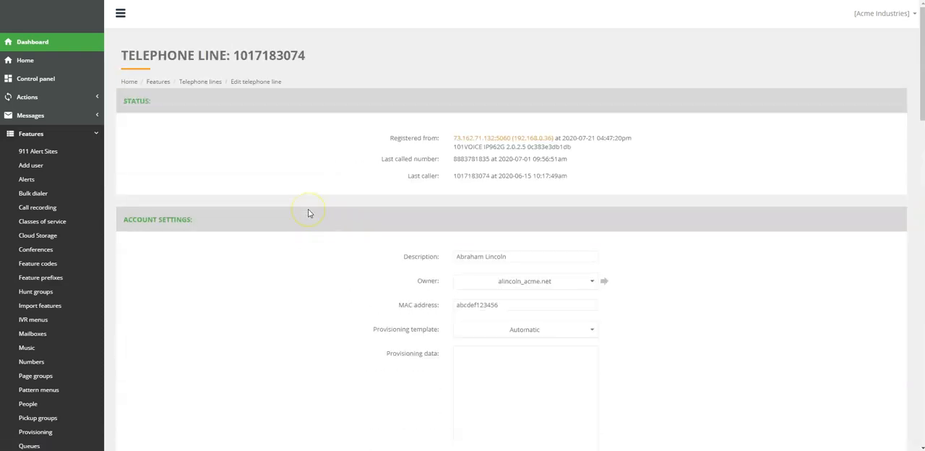
{"action": "scroll", "scroll_direction": "down", "scroll_amount": 3}
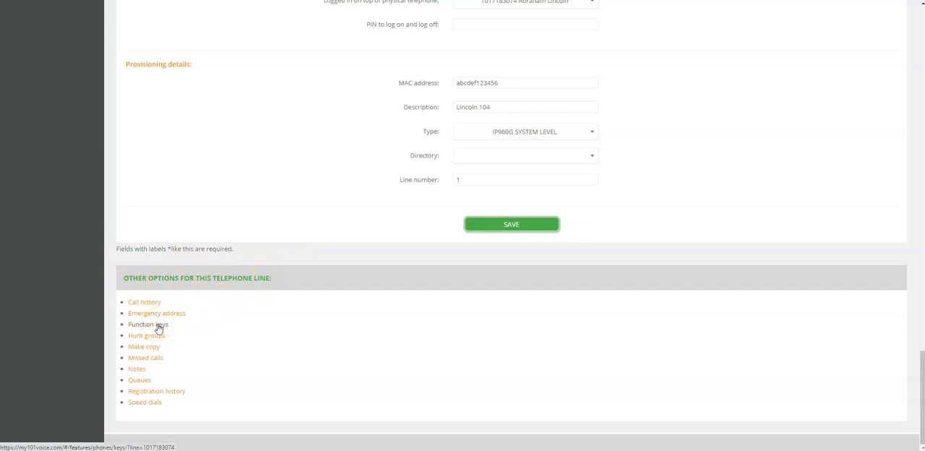
{"action": "left_click", "coordinate": [148, 323]}
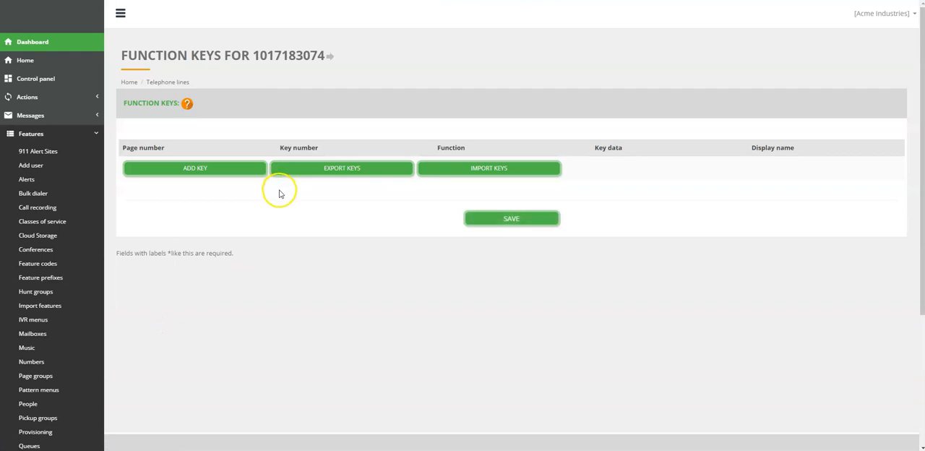
{"action": "mouse_move", "coordinate": [169, 150]}
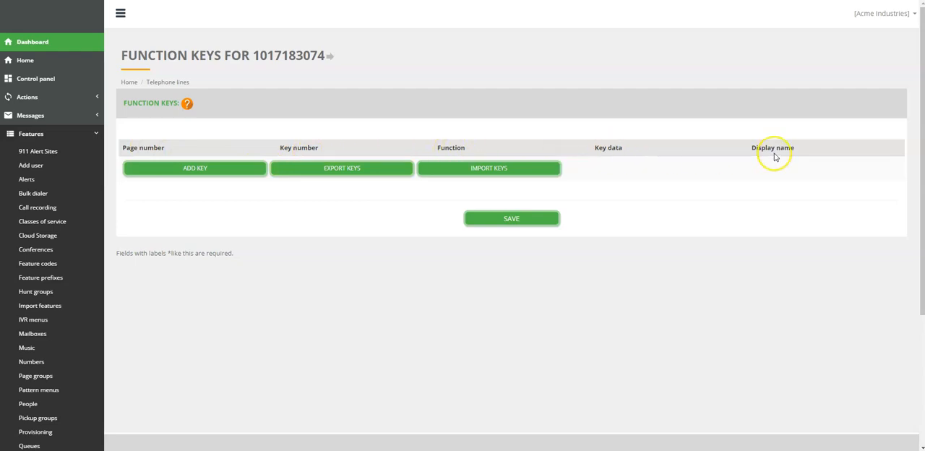
{"action": "mouse_move", "coordinate": [569, 276]}
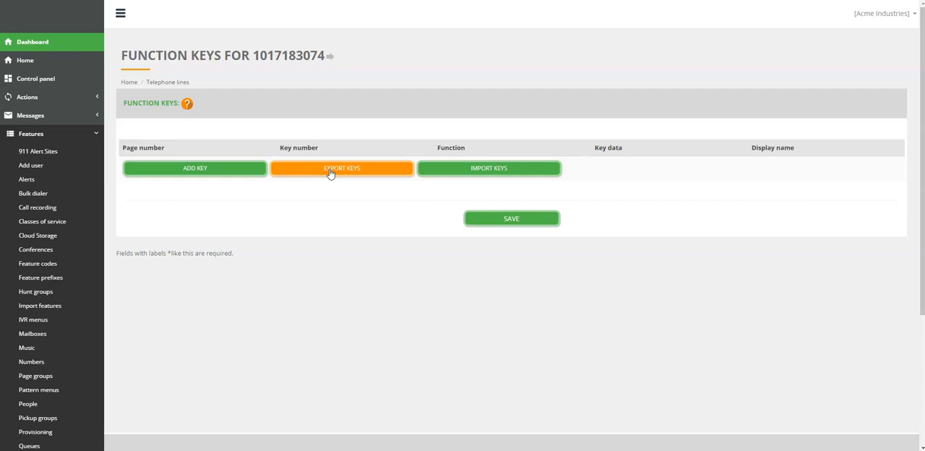
{"action": "mouse_move", "coordinate": [337, 172]}
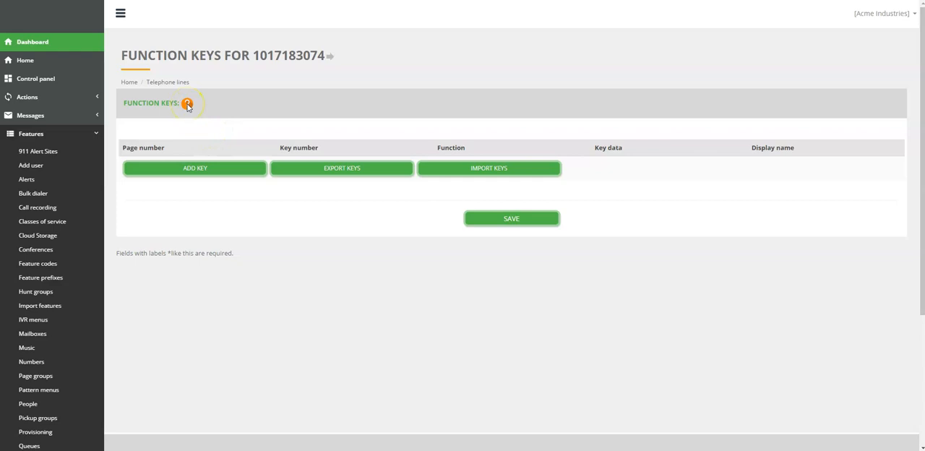
{"action": "mouse_move", "coordinate": [193, 168]}
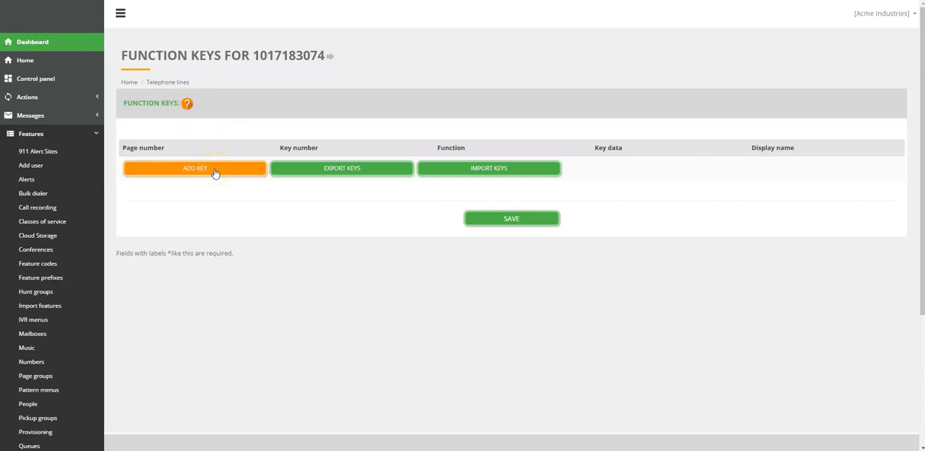
Step: Add and save speed-dial function key 5 dialing 456 labelled Alex
{"action": "left_click", "coordinate": [194, 167]}
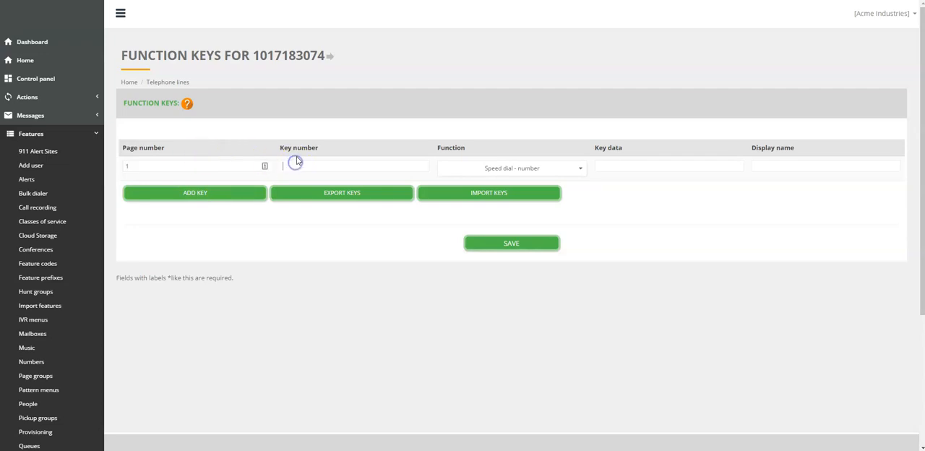
{"action": "type", "text": "5"}
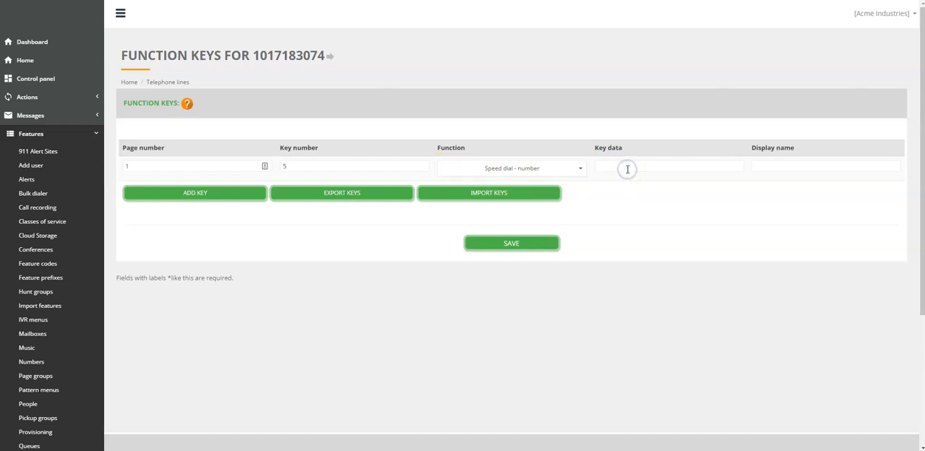
{"action": "type", "text": "456"}
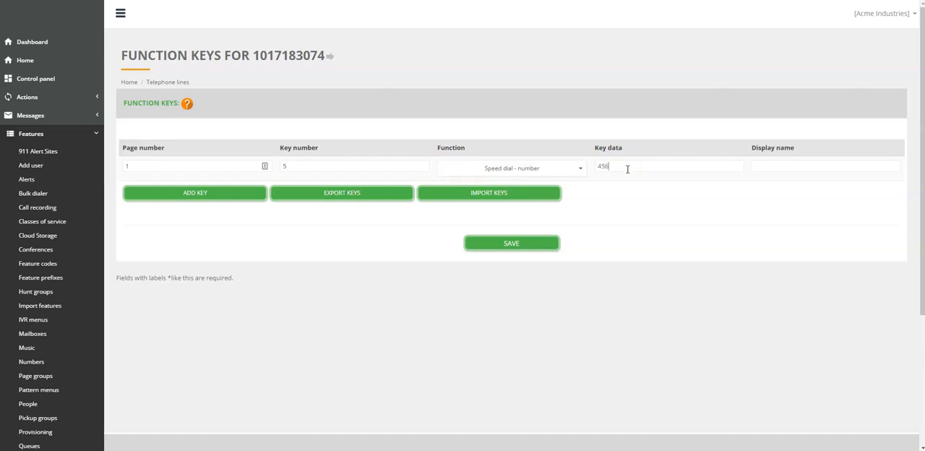
{"action": "type", "text": "Alex"}
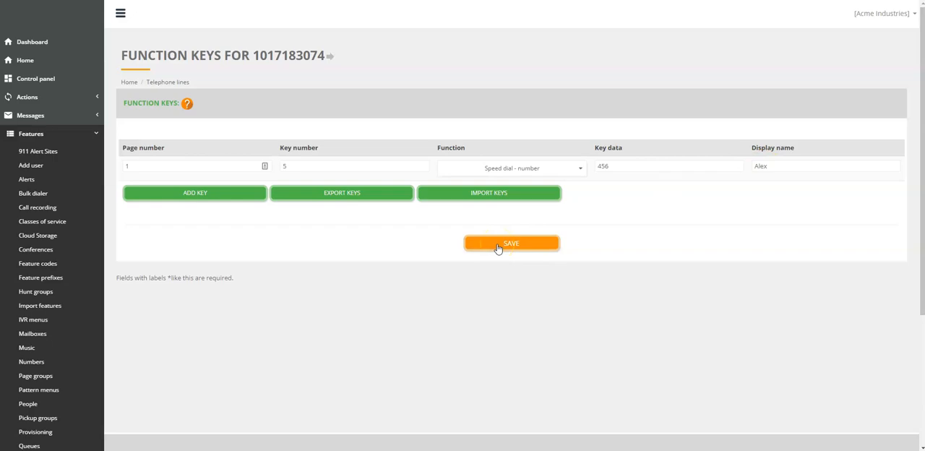
{"action": "left_click", "coordinate": [512, 242]}
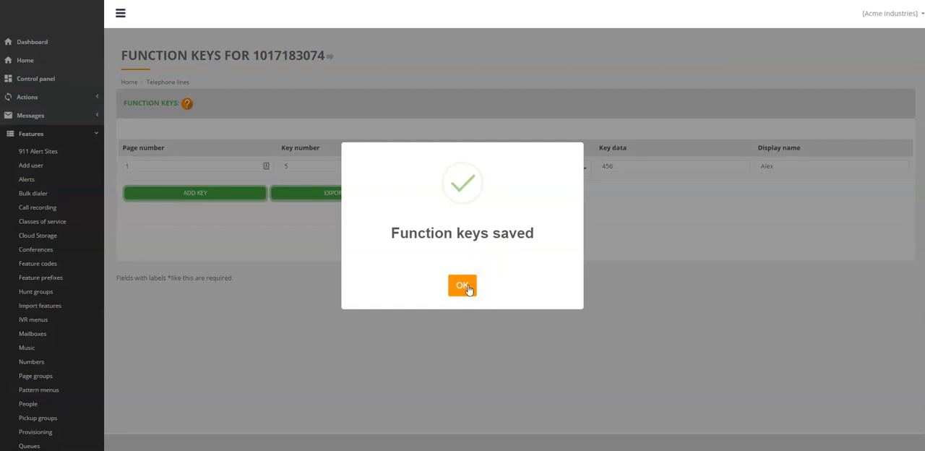
{"action": "left_click", "coordinate": [463, 285]}
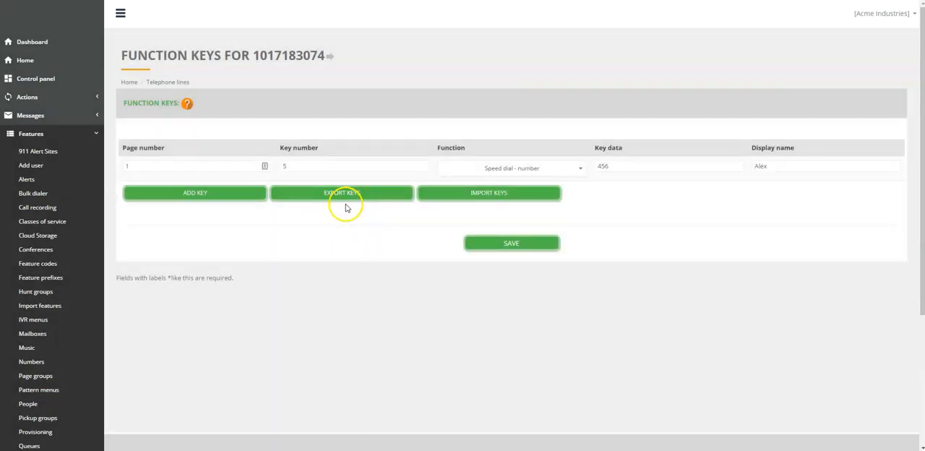
Step: Export the line's function keys to a CSV file
{"action": "left_click", "coordinate": [341, 192]}
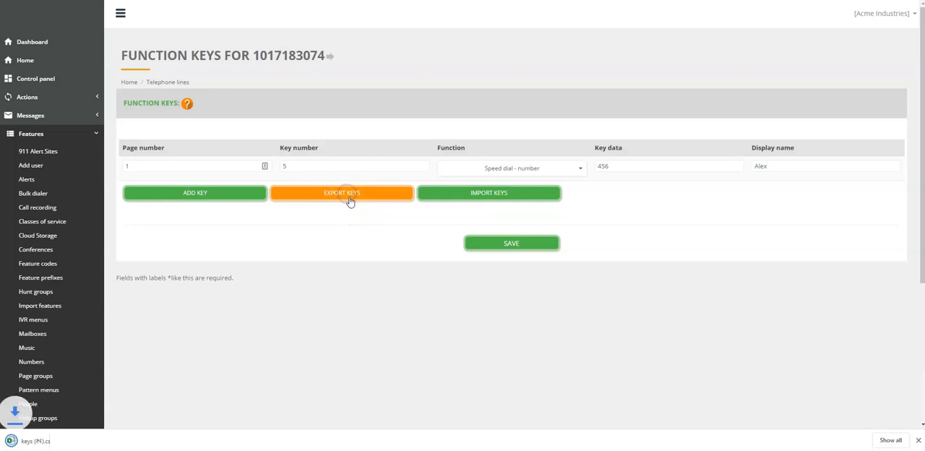
{"action": "left_click", "coordinate": [341, 192]}
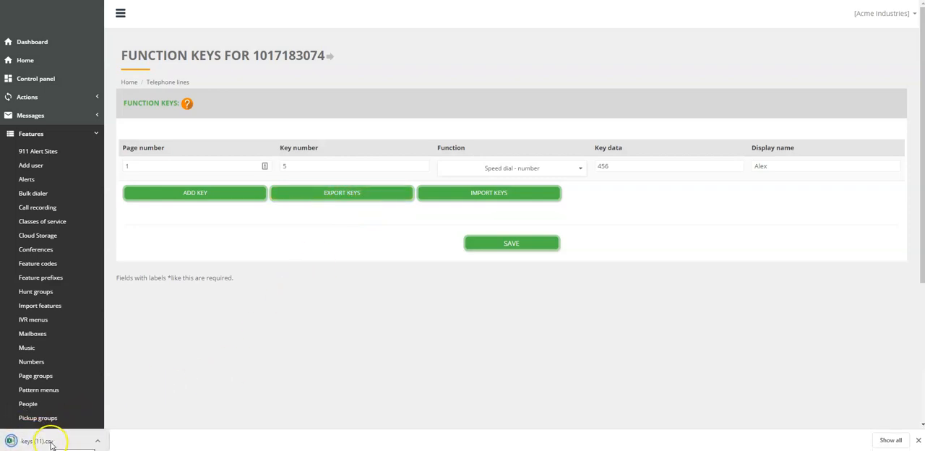
Step: Edit the exported keys CSV in Excel so key 5's data value becomes 567
{"action": "left_click", "coordinate": [50, 441]}
{"action": "type", "text": "56"}
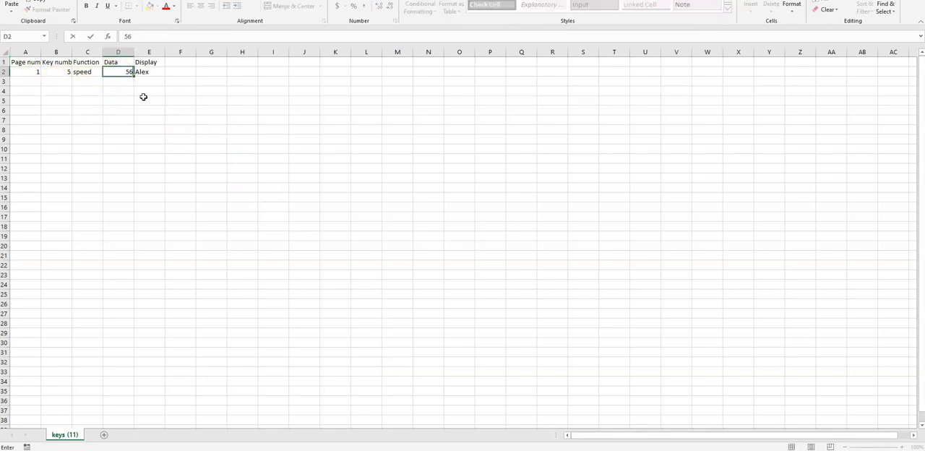
{"action": "type", "text": "7"}
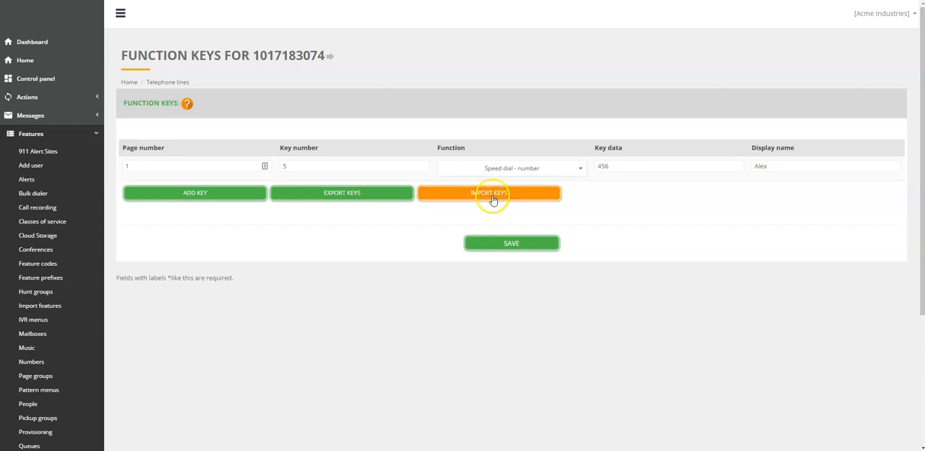
Step: Import the edited keys CSV with Overwrite, so key 5 now dials 567
{"action": "left_click", "coordinate": [488, 192]}
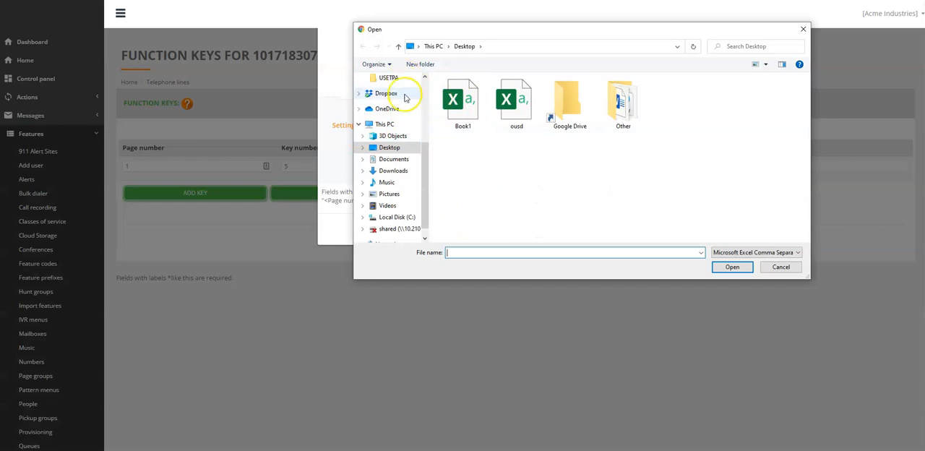
{"action": "left_click", "coordinate": [393, 171]}
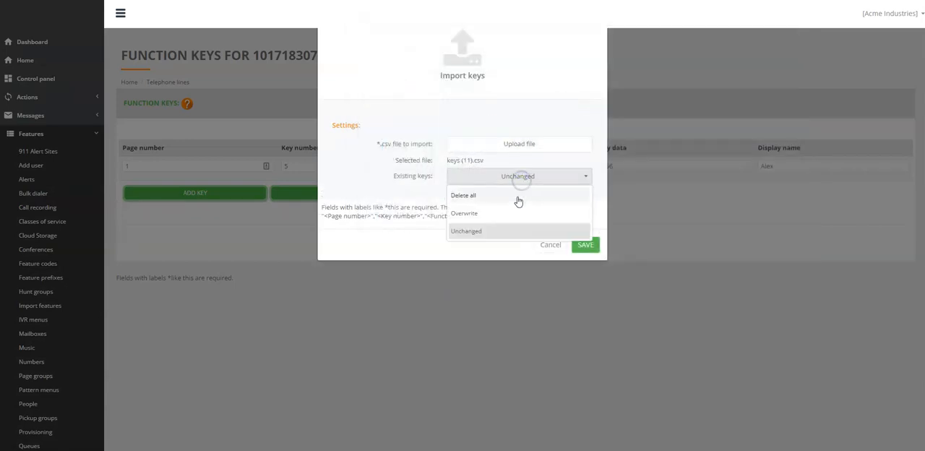
{"action": "left_click", "coordinate": [462, 213]}
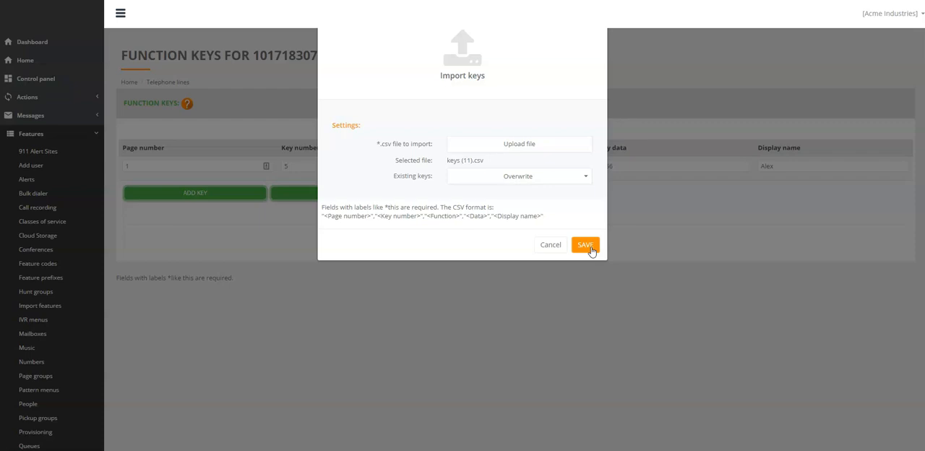
{"action": "left_click", "coordinate": [584, 244]}
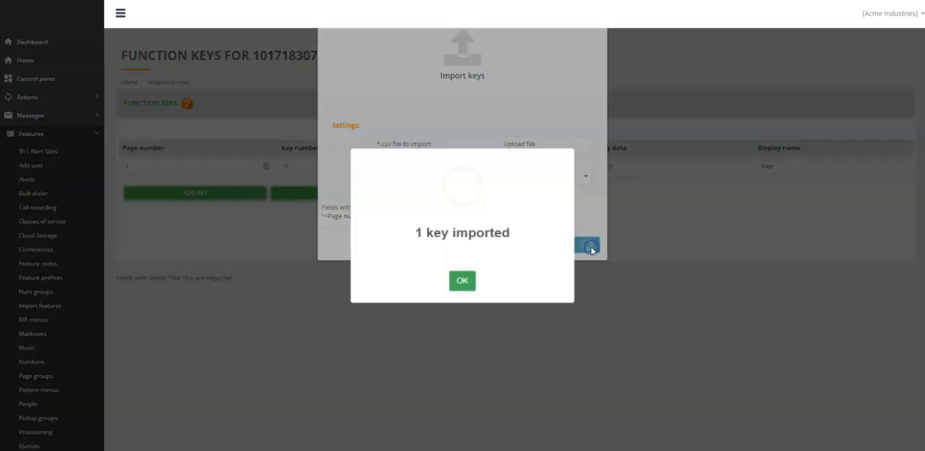
{"action": "left_click", "coordinate": [462, 280]}
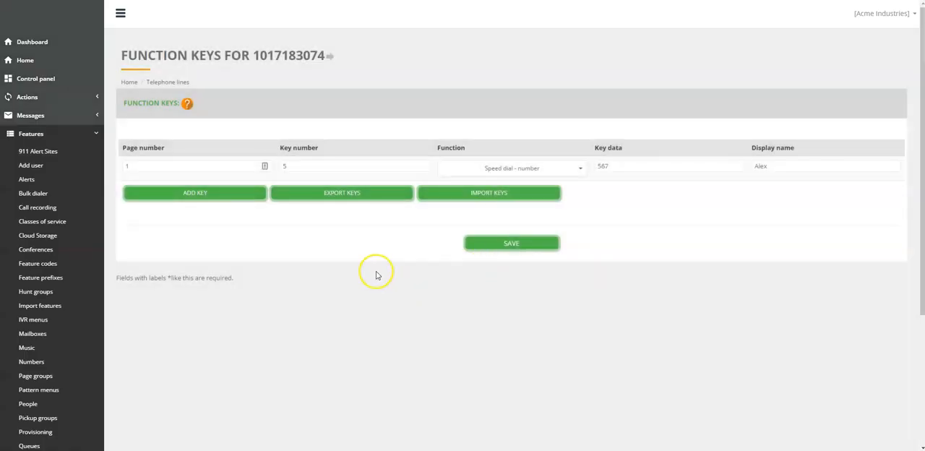
{"action": "mouse_move", "coordinate": [315, 350]}
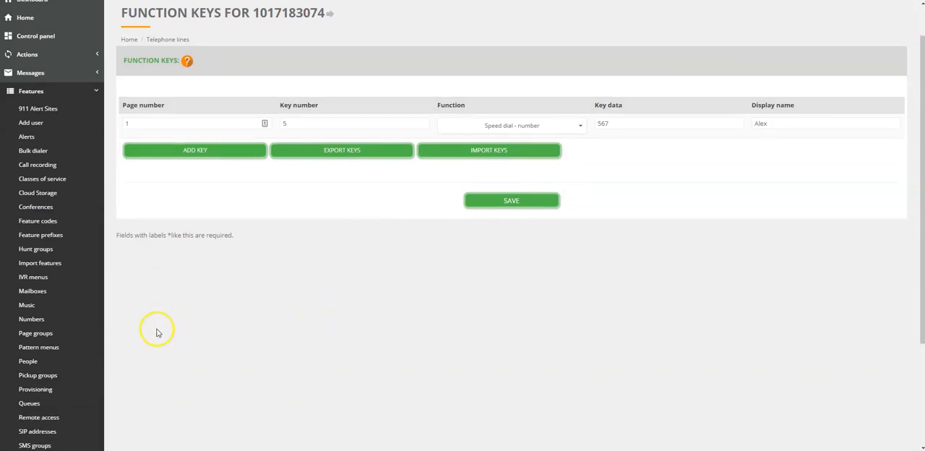
{"action": "scroll", "scroll_direction": "down", "scroll_amount": 3}
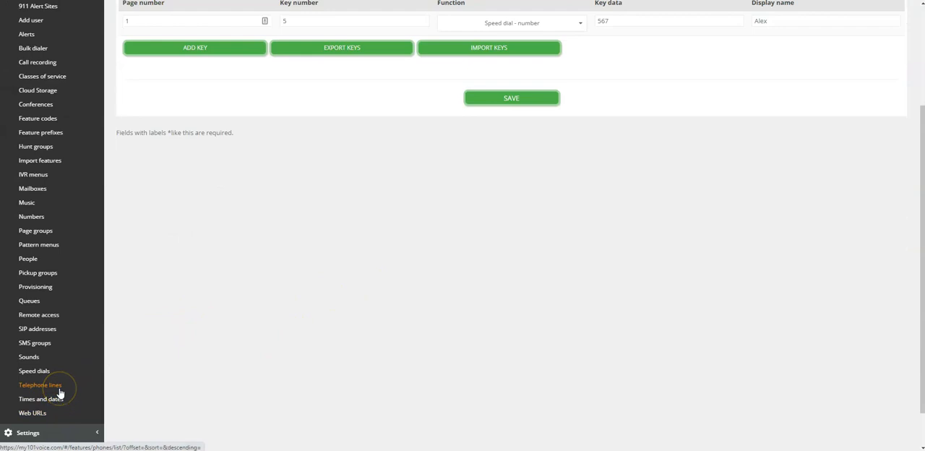
{"action": "mouse_move", "coordinate": [60, 391]}
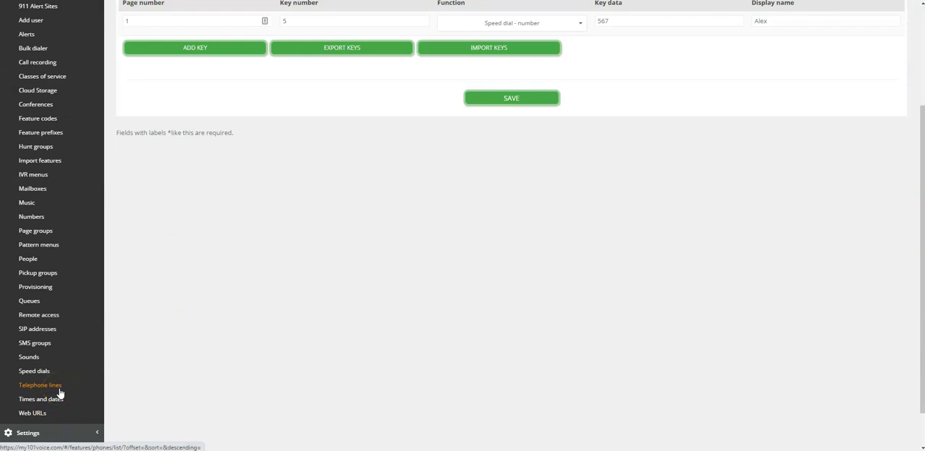
{"action": "left_click", "coordinate": [40, 384]}
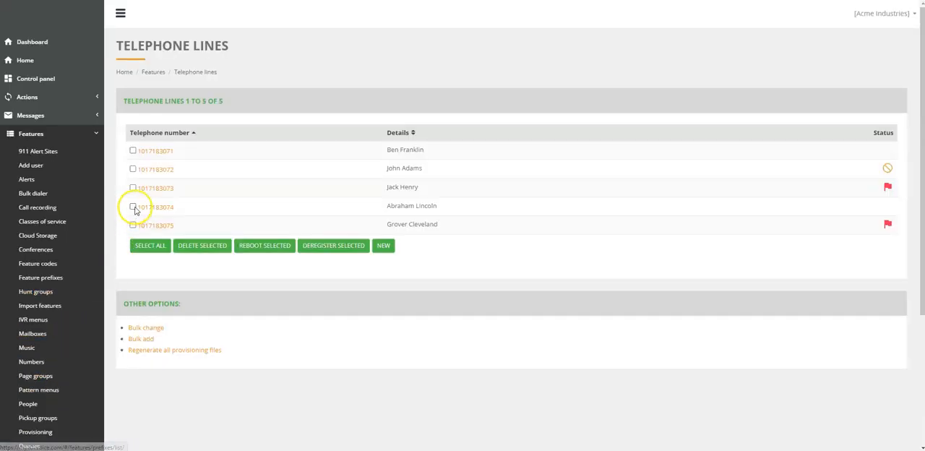
{"action": "left_click", "coordinate": [133, 207]}
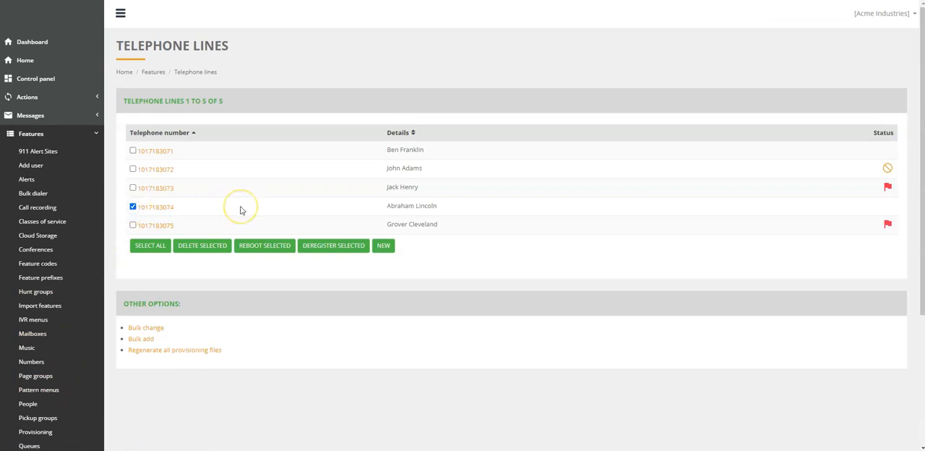